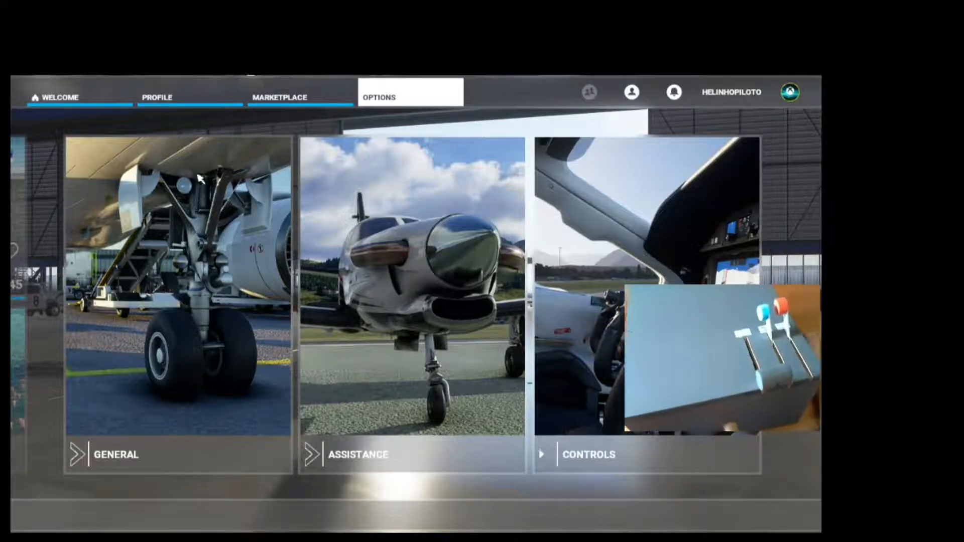
# - Open the Arduino Leonardo controls and set the action filter from Assigned to All
pyautogui.click(57, 97)
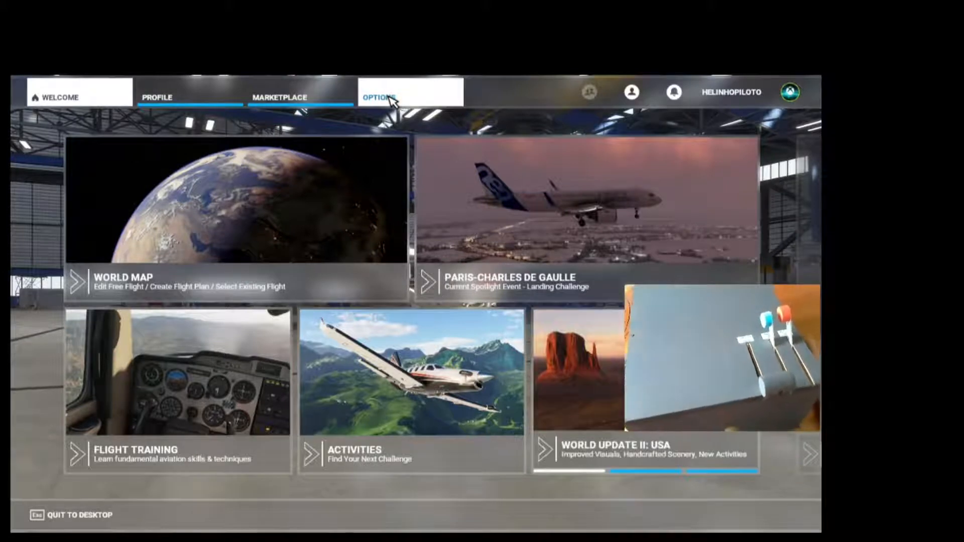
pyautogui.click(379, 97)
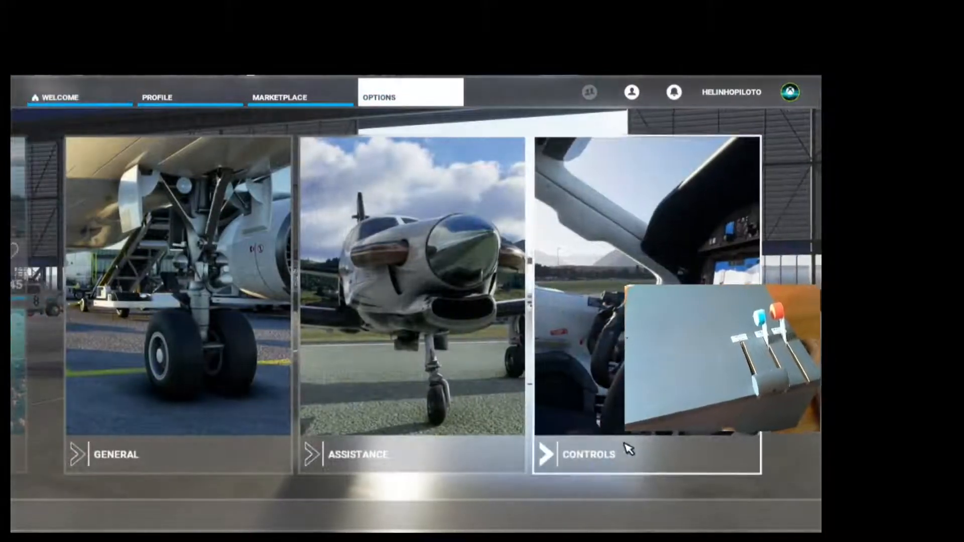
pyautogui.click(588, 455)
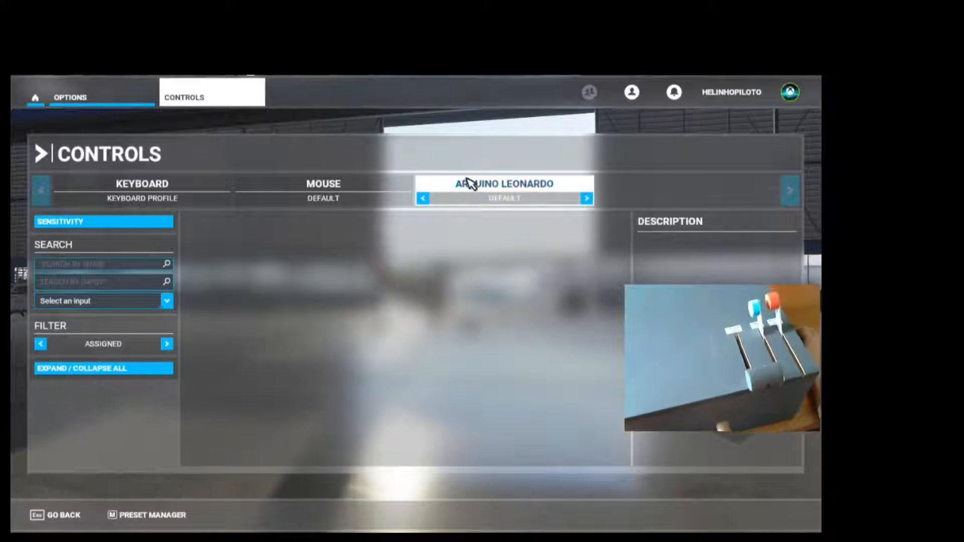
pyautogui.moveTo(289, 304)
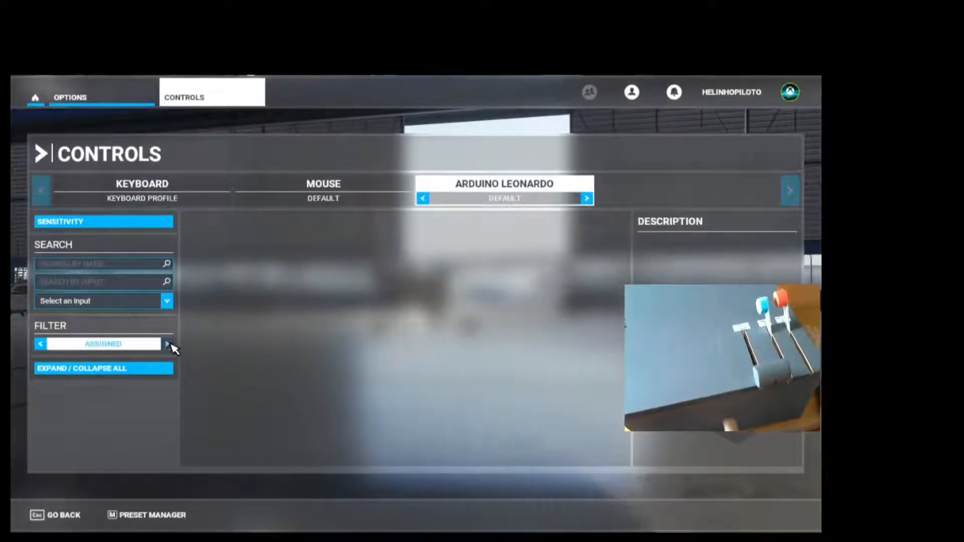
pyautogui.click(167, 343)
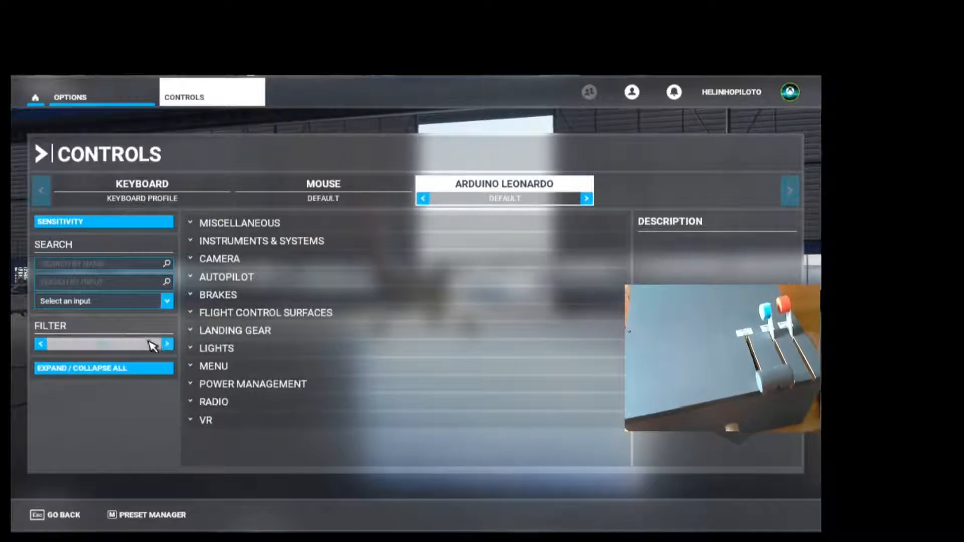
pyautogui.click(167, 344)
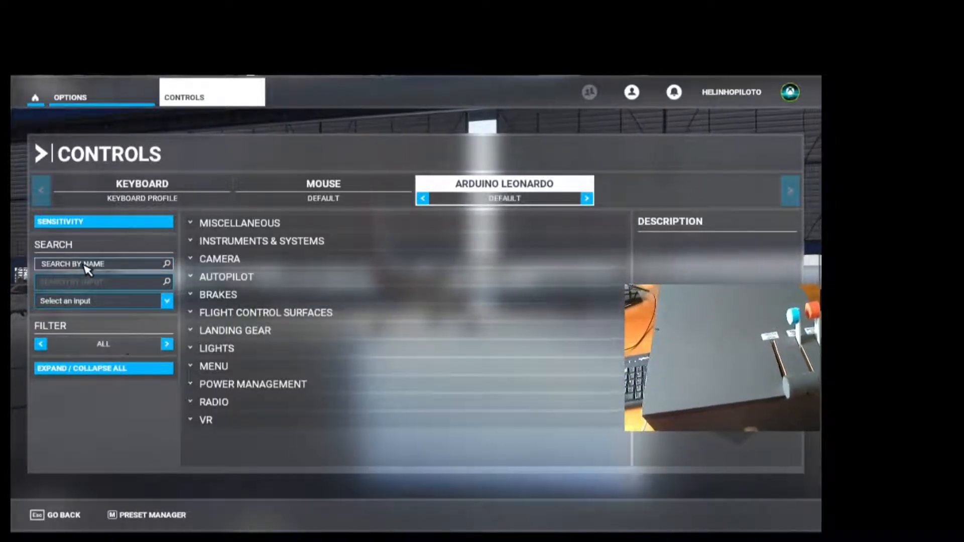
# - Search actions for 'AILER' and open the Ailerons Axis input binding
pyautogui.click(99, 263)
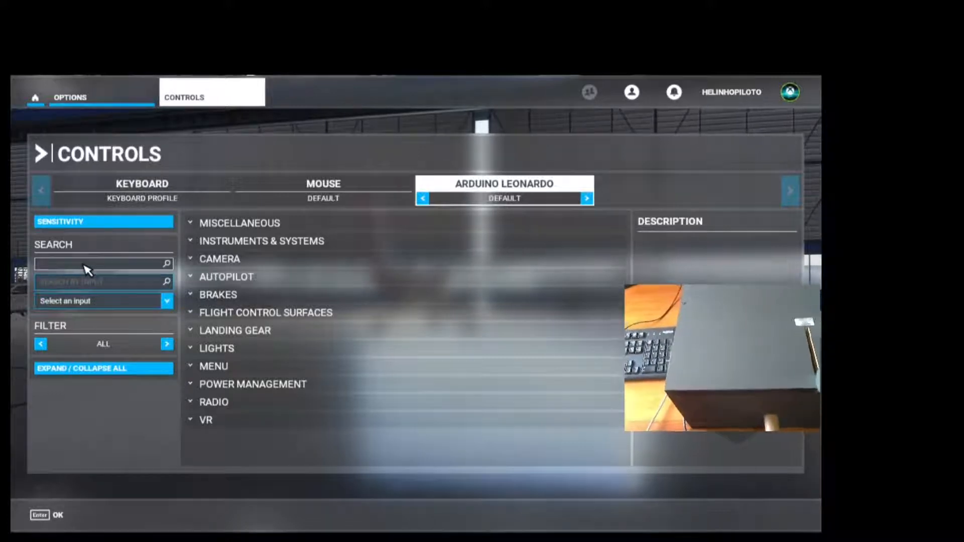
pyautogui.write('AILER')
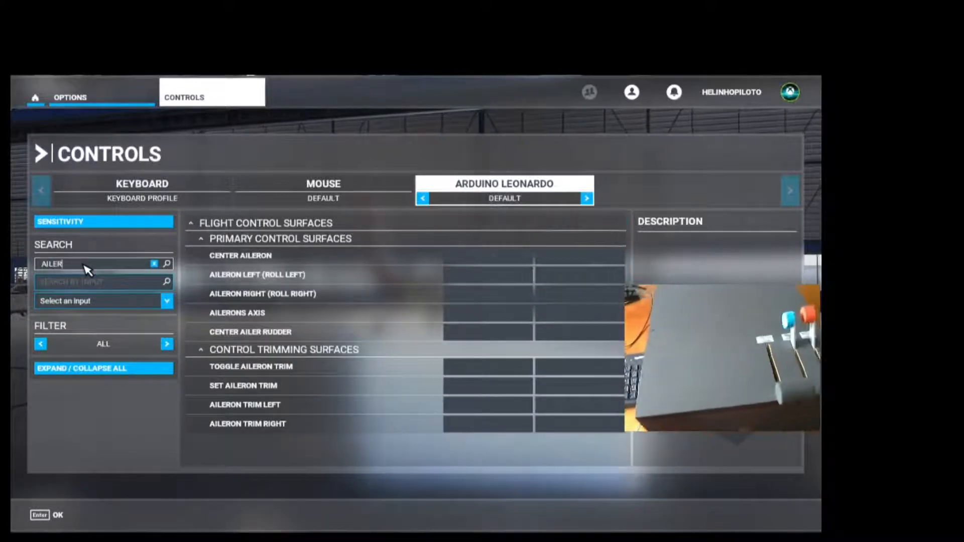
pyautogui.click(257, 274)
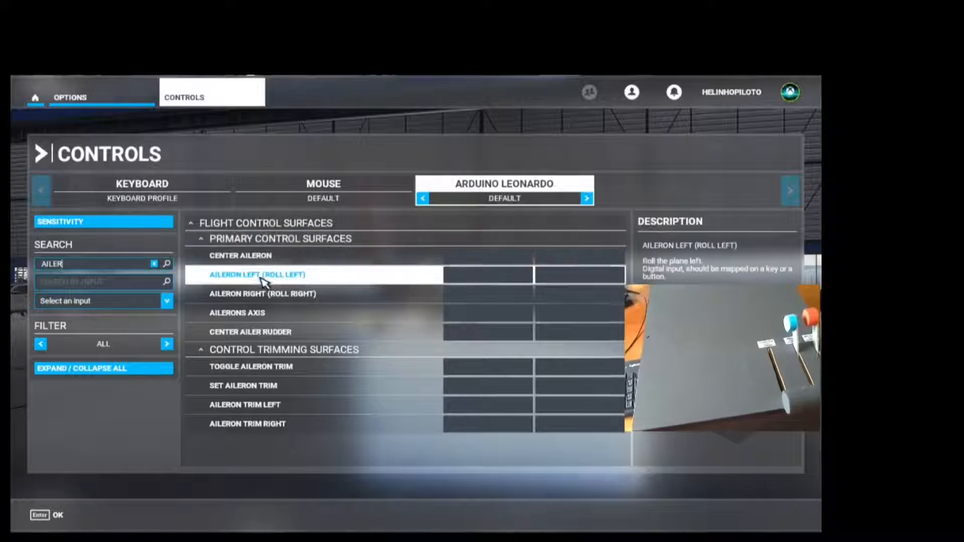
pyautogui.click(237, 313)
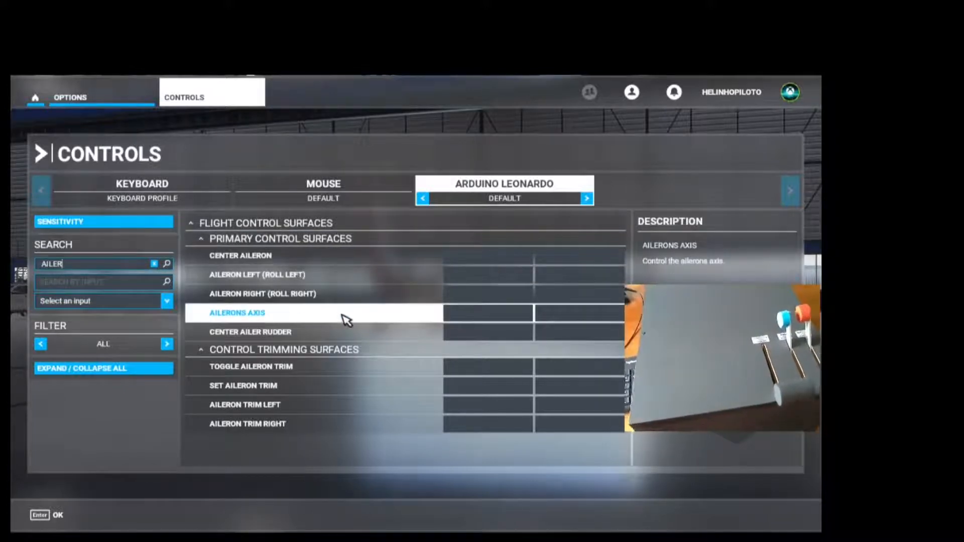
pyautogui.click(238, 312)
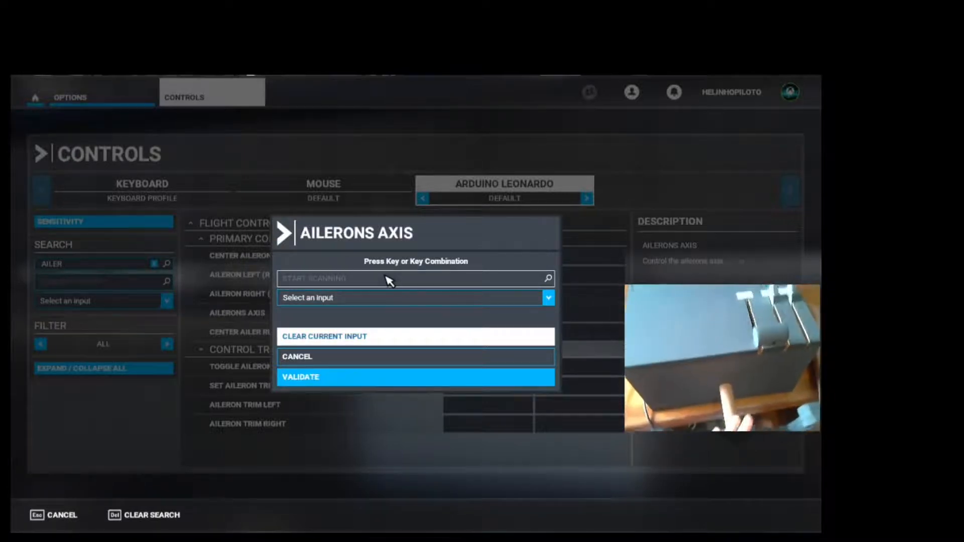
# - Scan and validate Joystick L-Axis X as the Ailerons Axis input
pyautogui.click(405, 278)
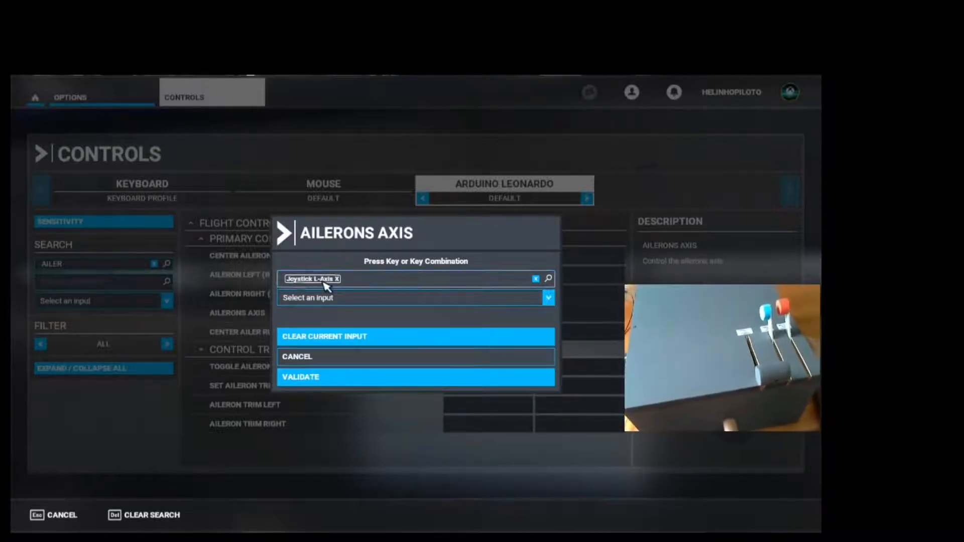
pyautogui.moveTo(318, 382)
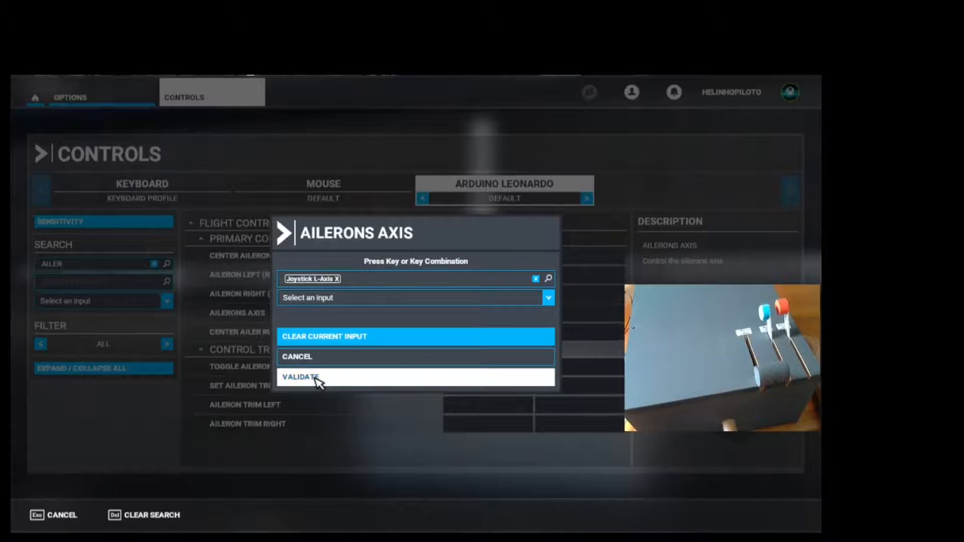
pyautogui.click(301, 377)
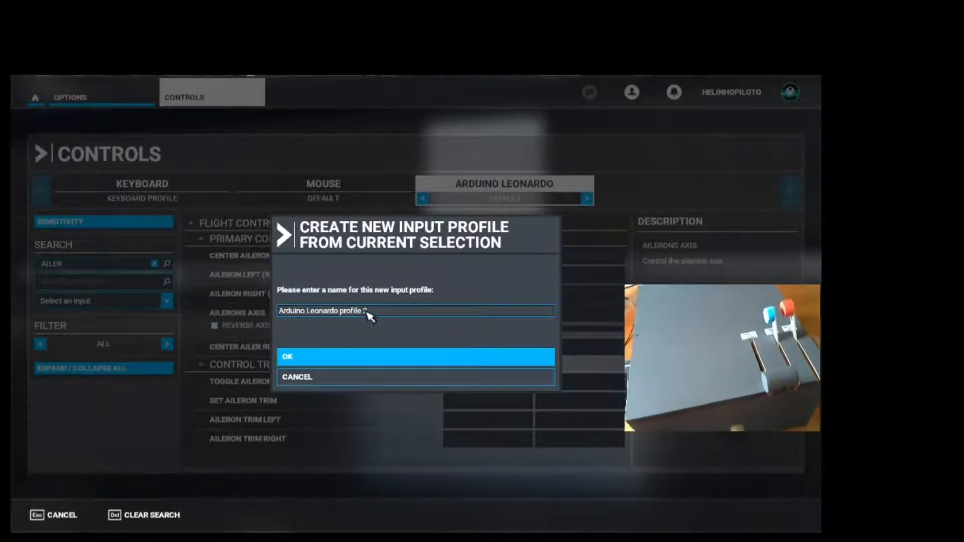
# - Name the new input profile 'MY PROFILE' and confirm its creation
pyautogui.write('2')
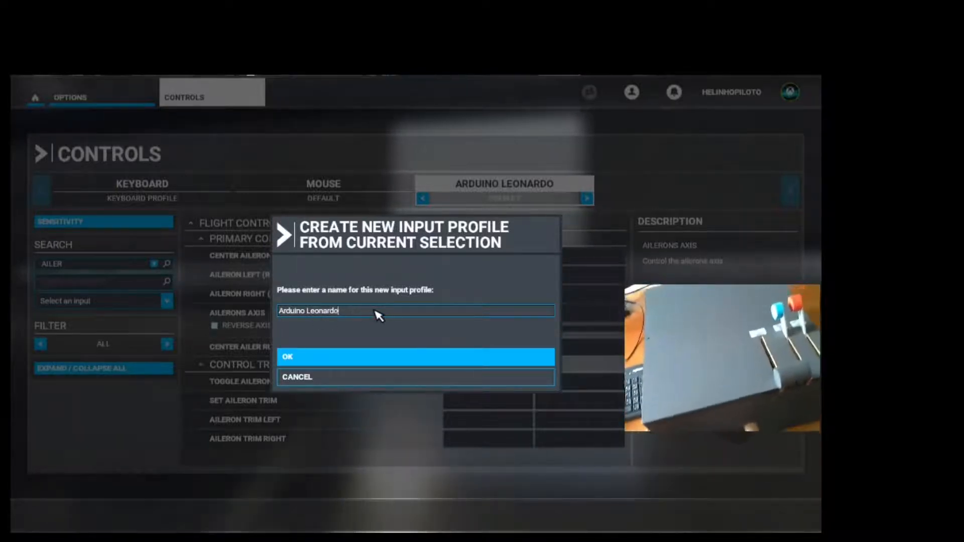
pyautogui.write('M')
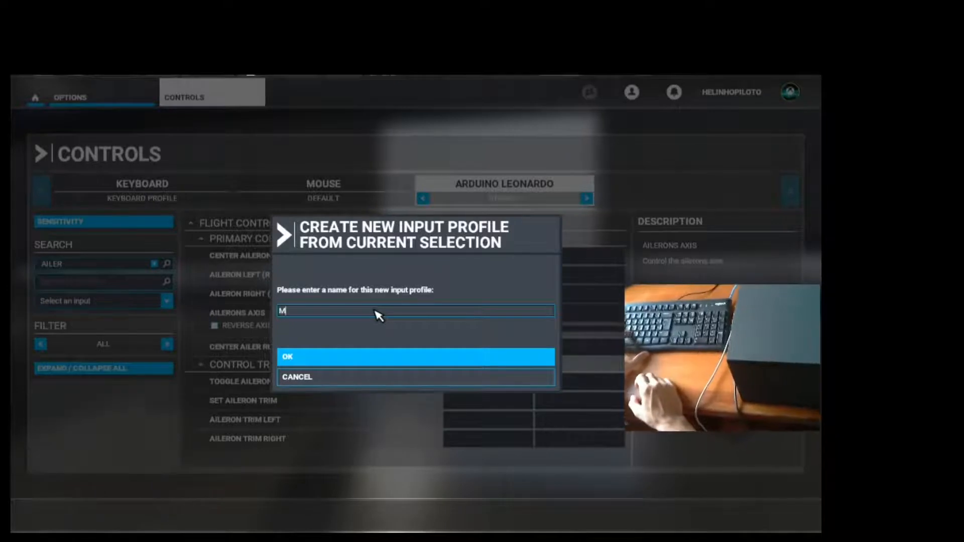
pyautogui.write('Y P')
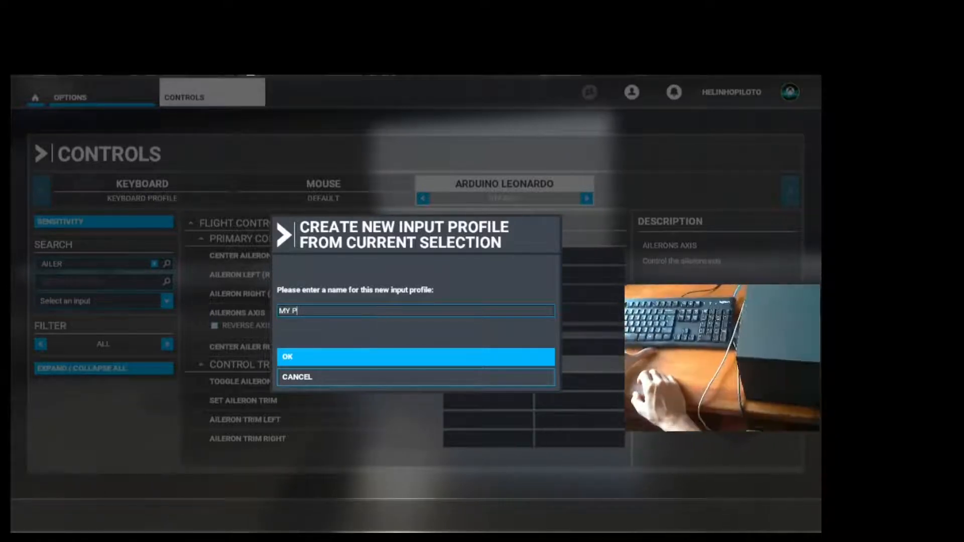
pyautogui.write('ROFI')
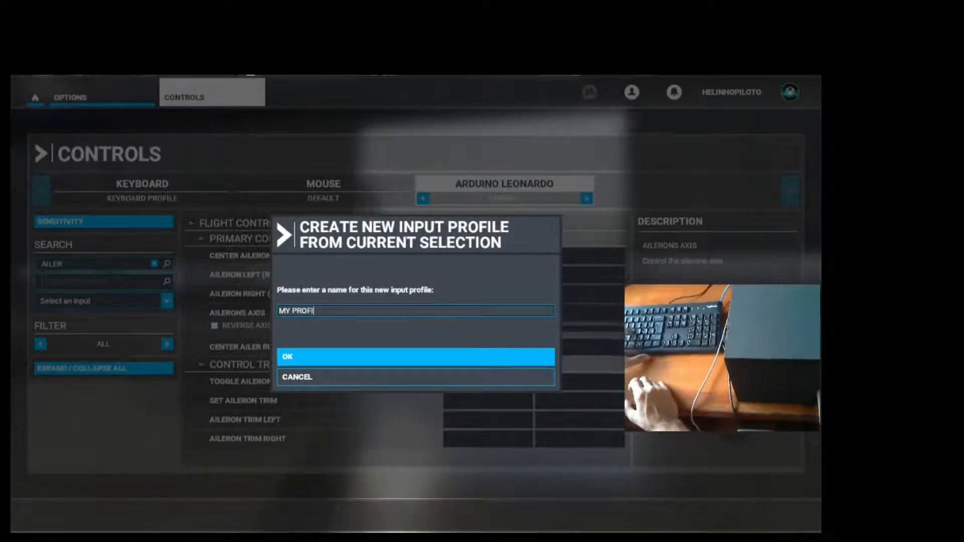
pyautogui.write('LE')
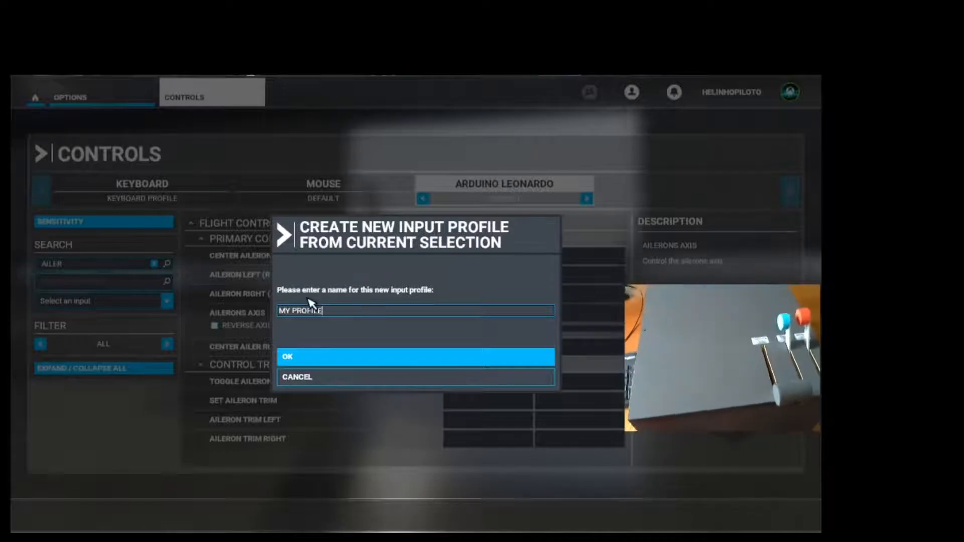
pyautogui.click(416, 356)
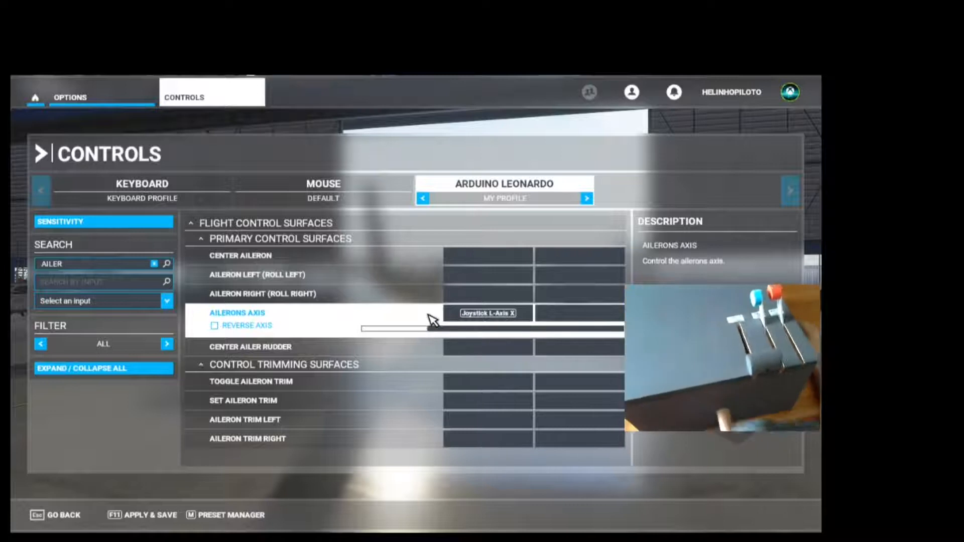
# - Replace the aileron search with 'ELE' and validate Joystick L-Axis Y for Elevator Axis
pyautogui.click(99, 264)
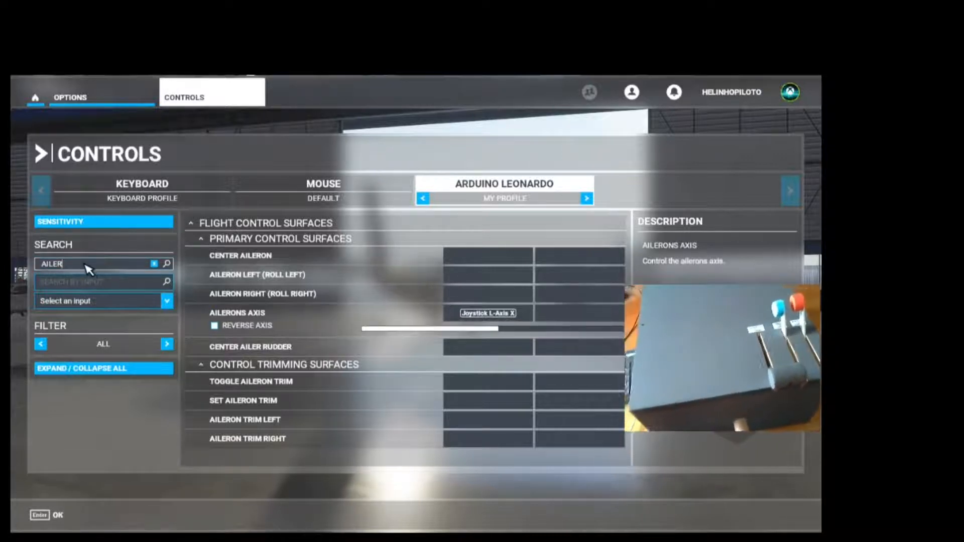
pyautogui.click(153, 263)
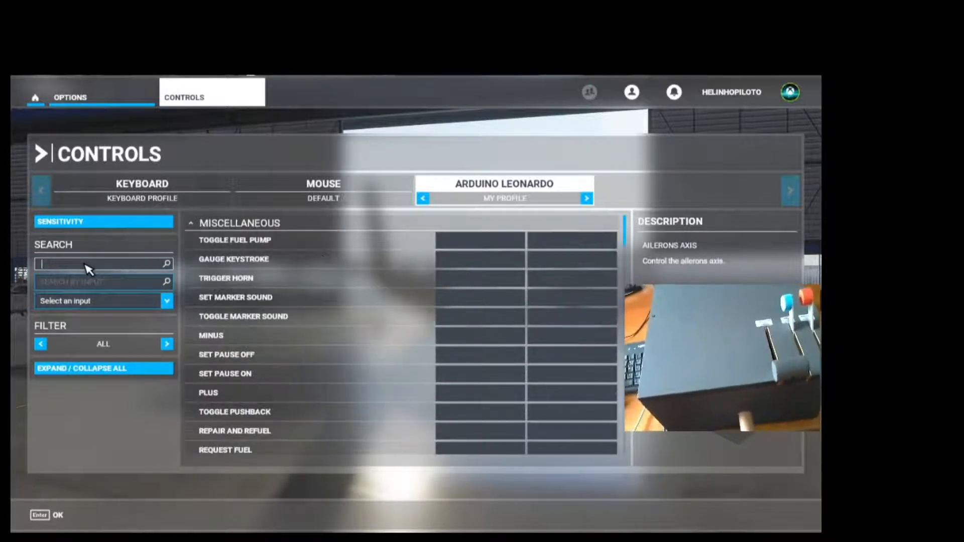
pyautogui.write('E')
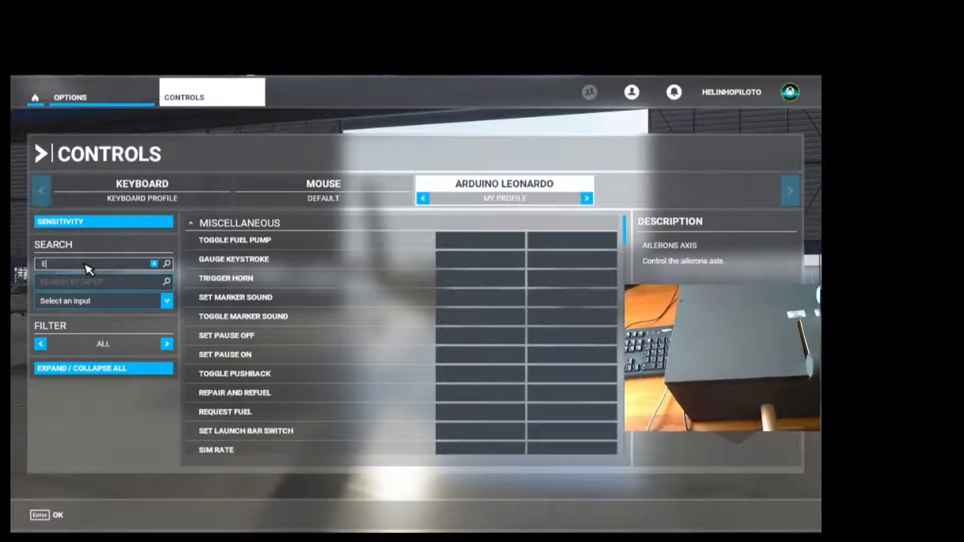
pyautogui.write('LEVAT')
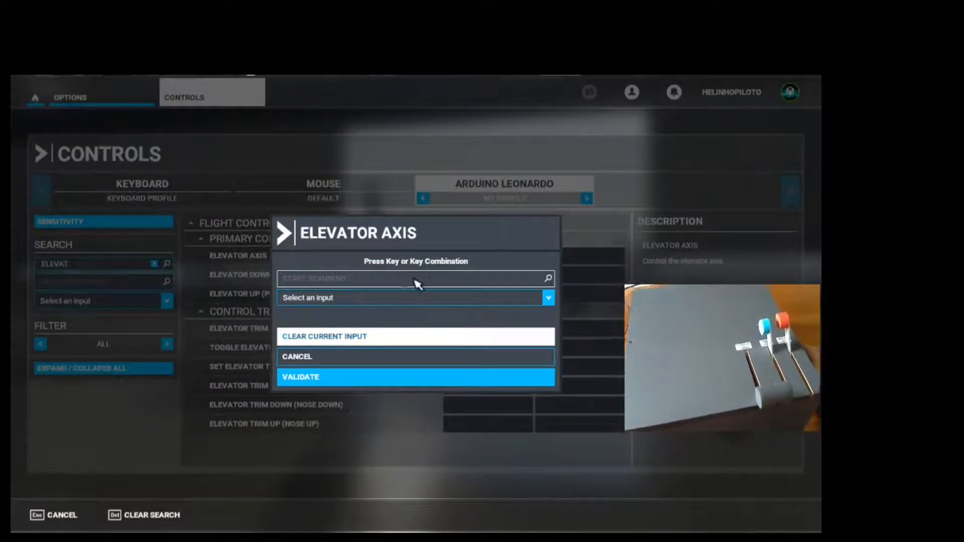
pyautogui.moveTo(400, 283)
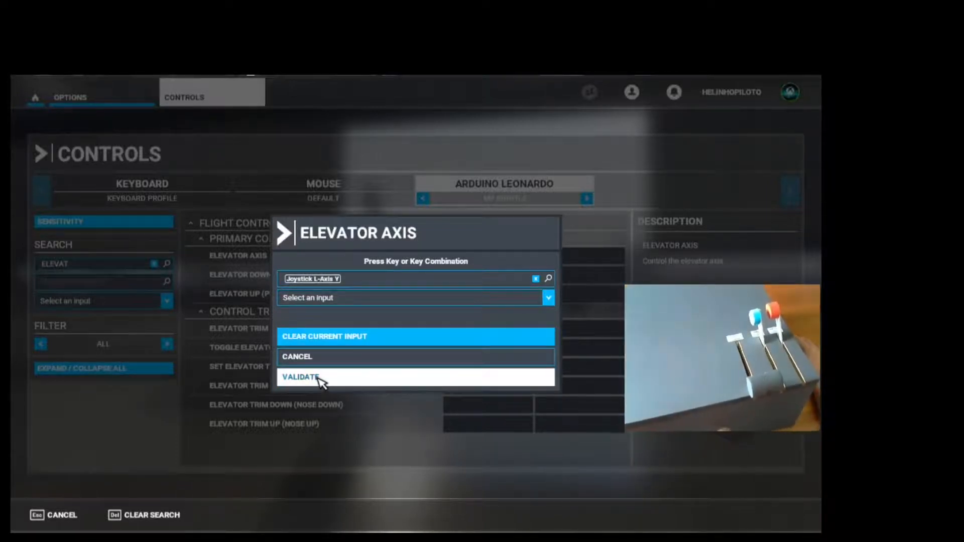
pyautogui.click(301, 378)
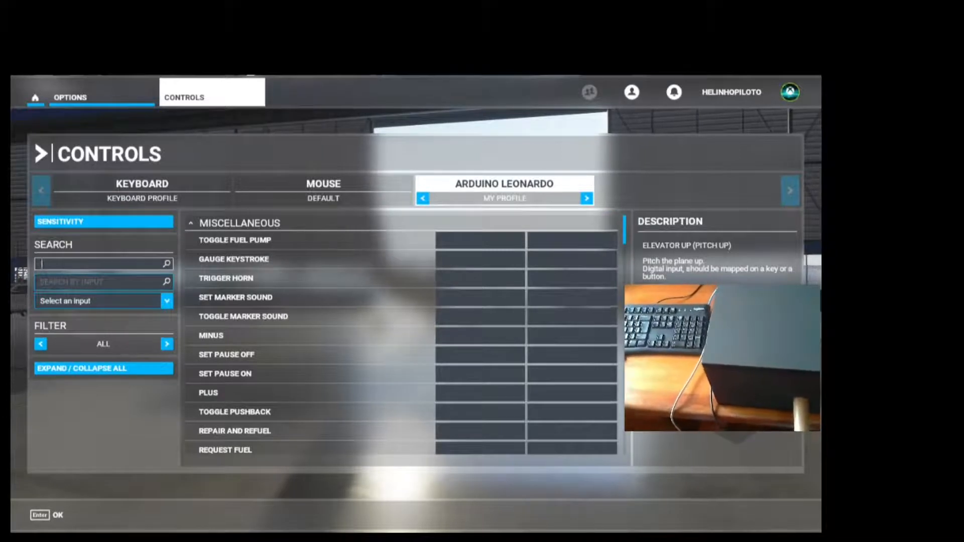
# - Search 'RUDD', bind Joystick R-Axis Z to Rudder Axis with Reverse Axis, then clear search
pyautogui.write('RUDD')
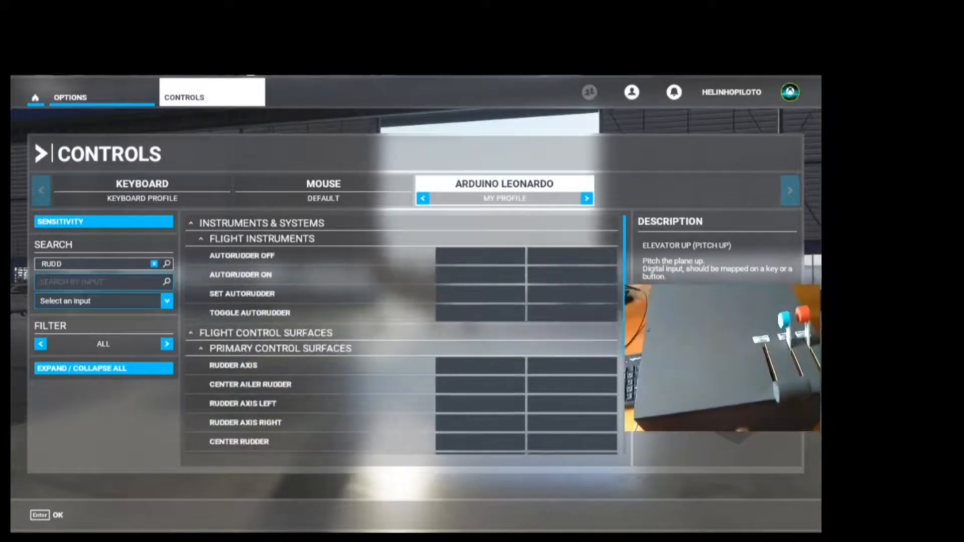
pyautogui.click(233, 365)
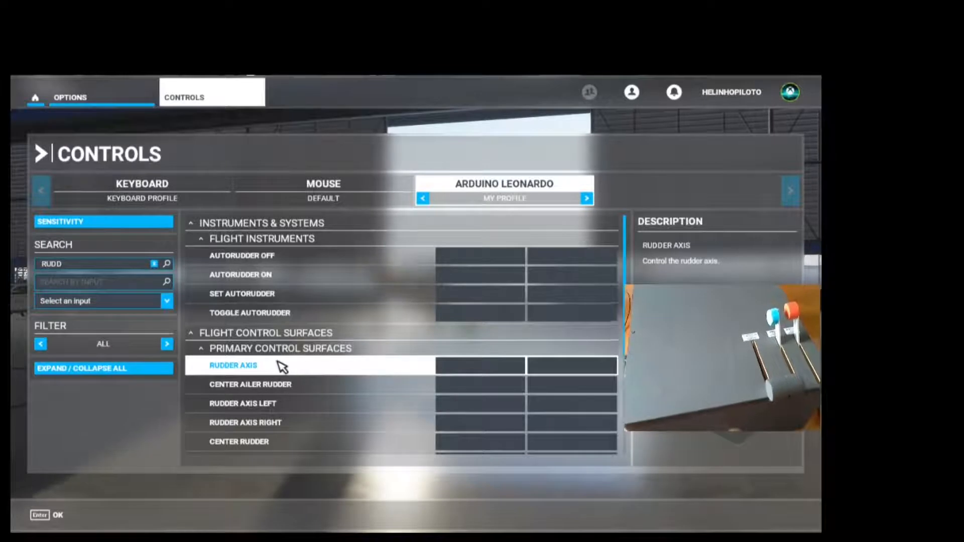
pyautogui.click(480, 365)
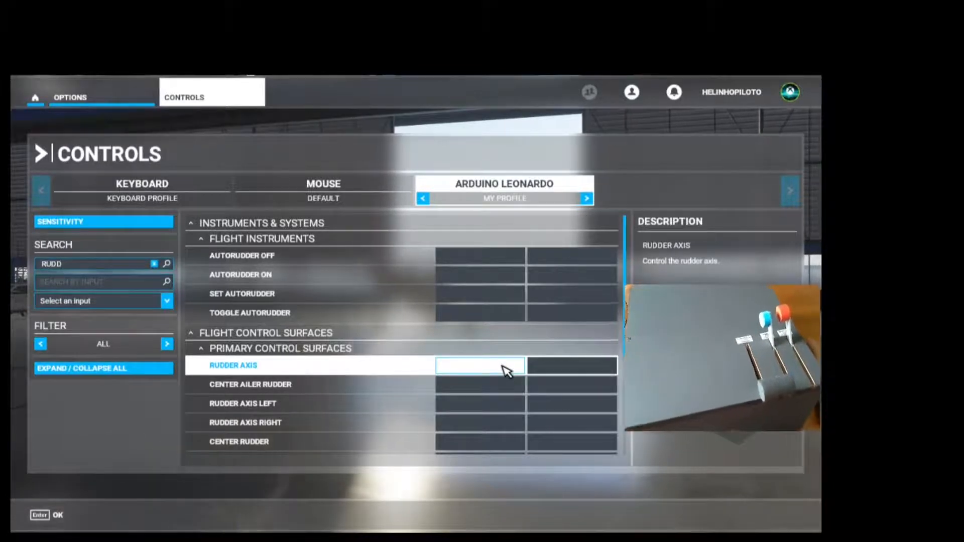
pyautogui.click(480, 365)
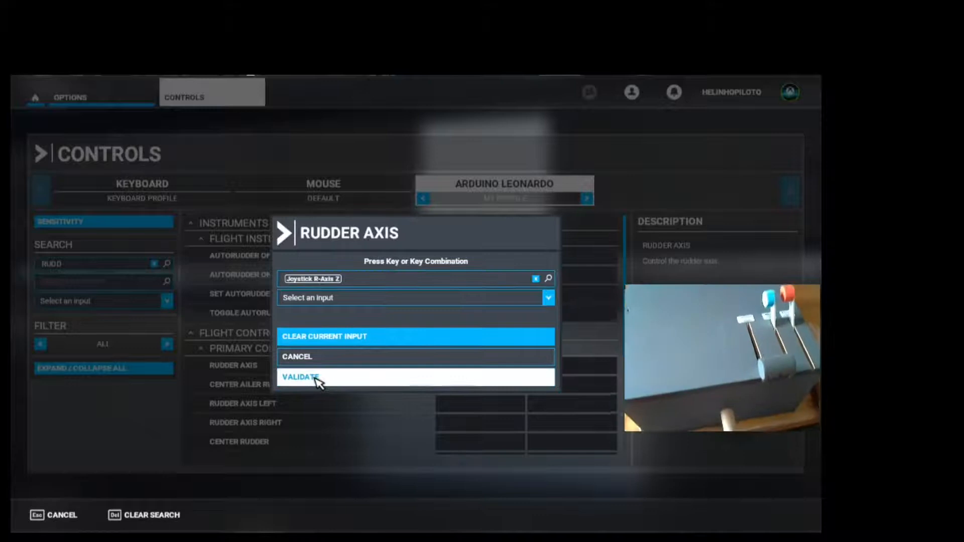
pyautogui.click(301, 378)
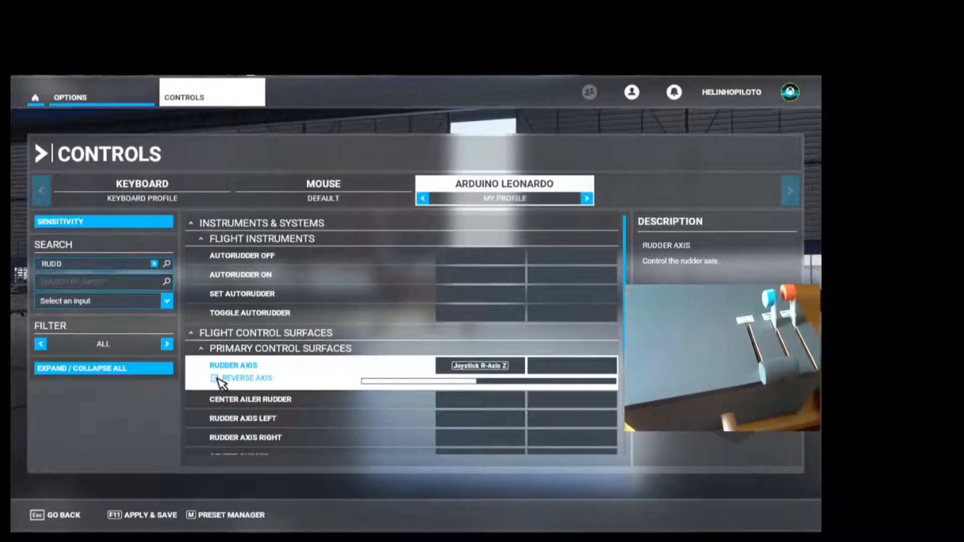
pyautogui.click(214, 377)
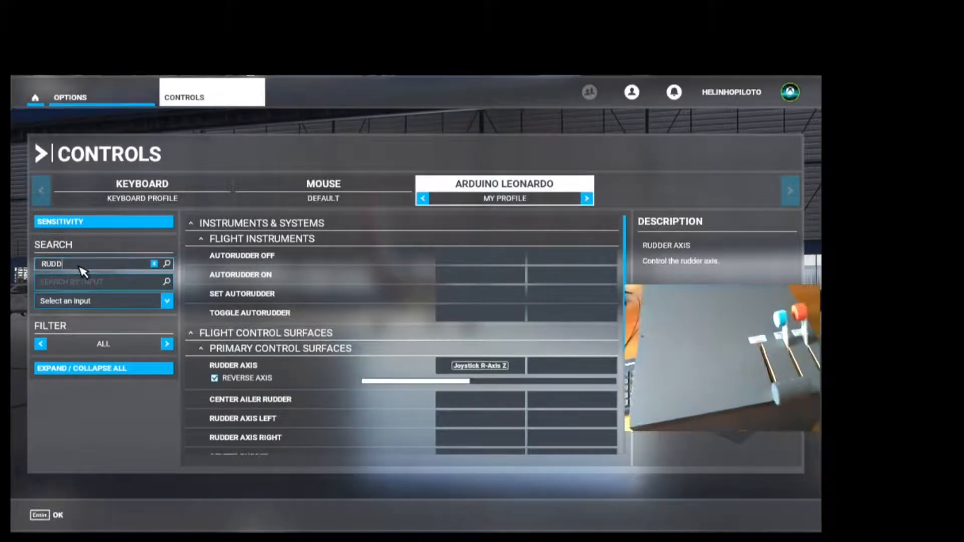
pyautogui.click(154, 263)
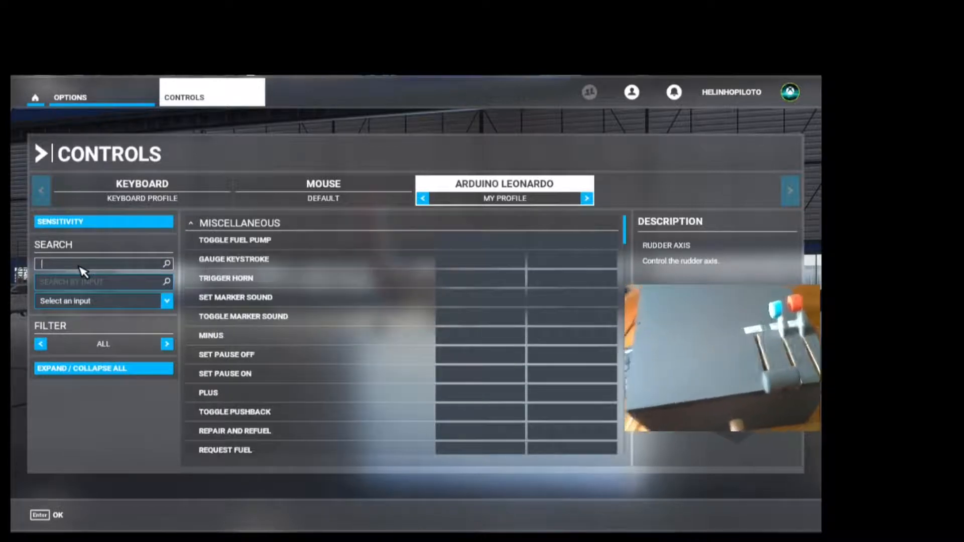
# - Search 'THR' and validate Joystick Slider X as the Throttle Axis input
pyautogui.write('THROTTLE AX')
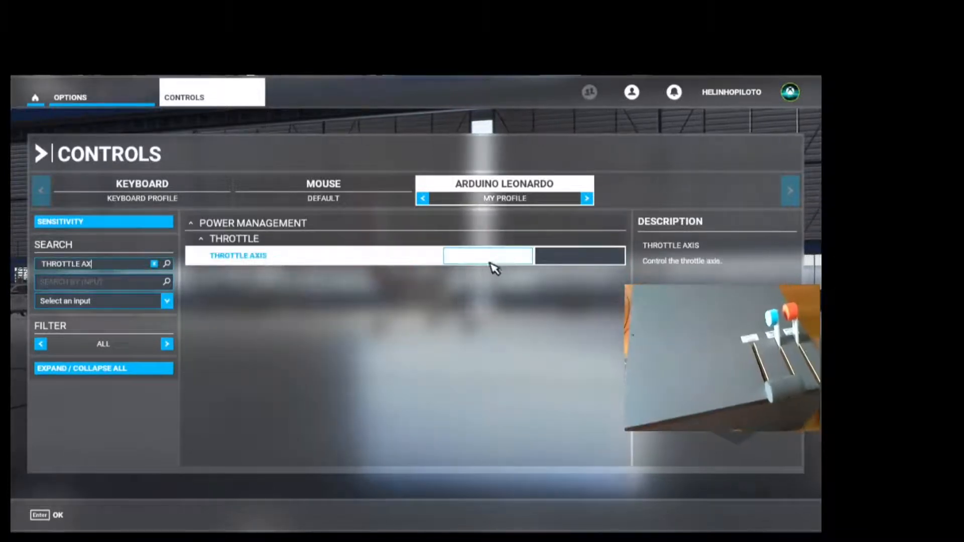
pyautogui.click(487, 255)
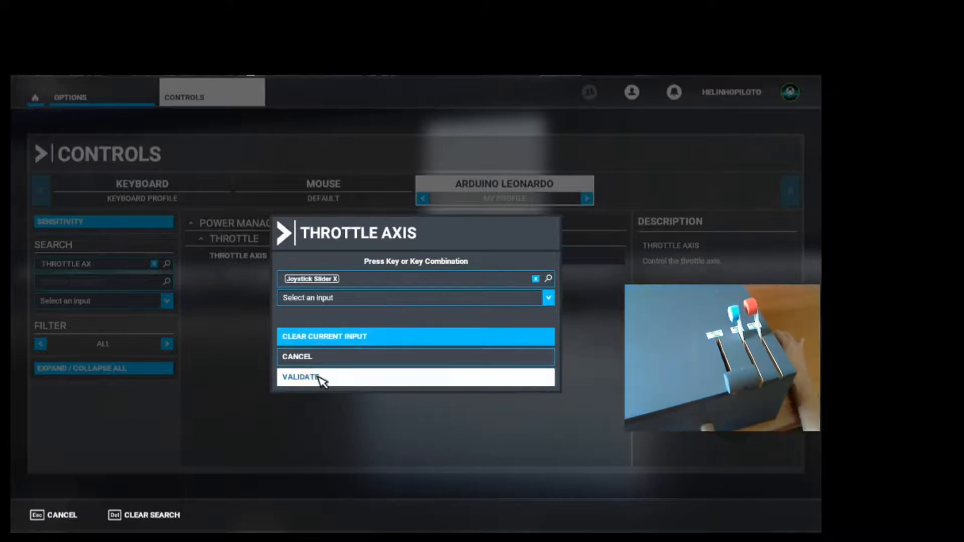
pyautogui.click(324, 377)
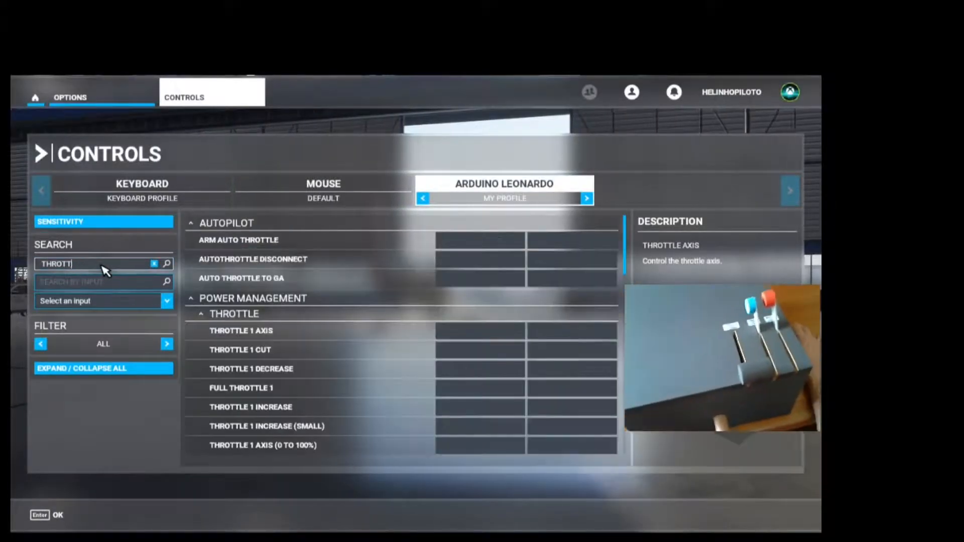
# - Search 'PROP', scan a lever for the Propeller Axis binding, then clear the search
pyautogui.click(154, 264)
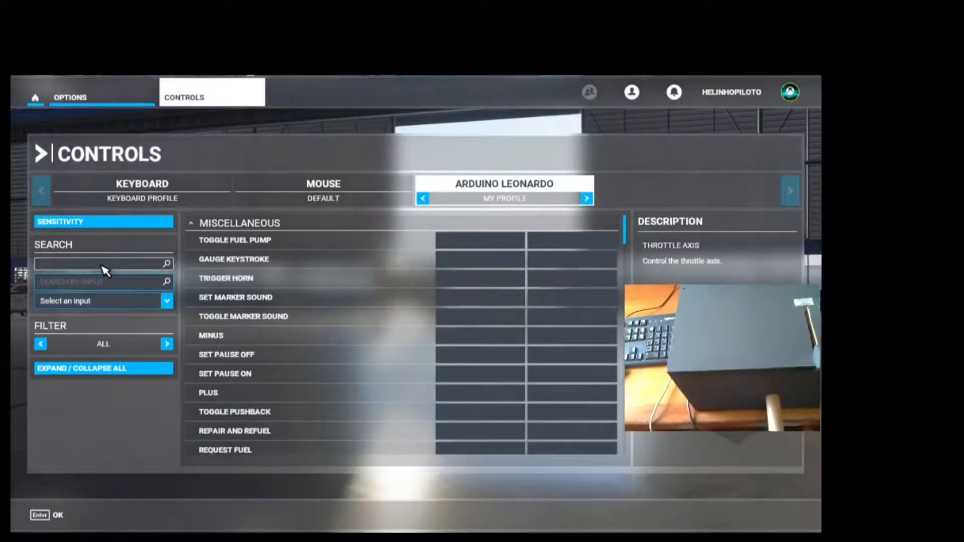
pyautogui.write('PROPELLER AX')
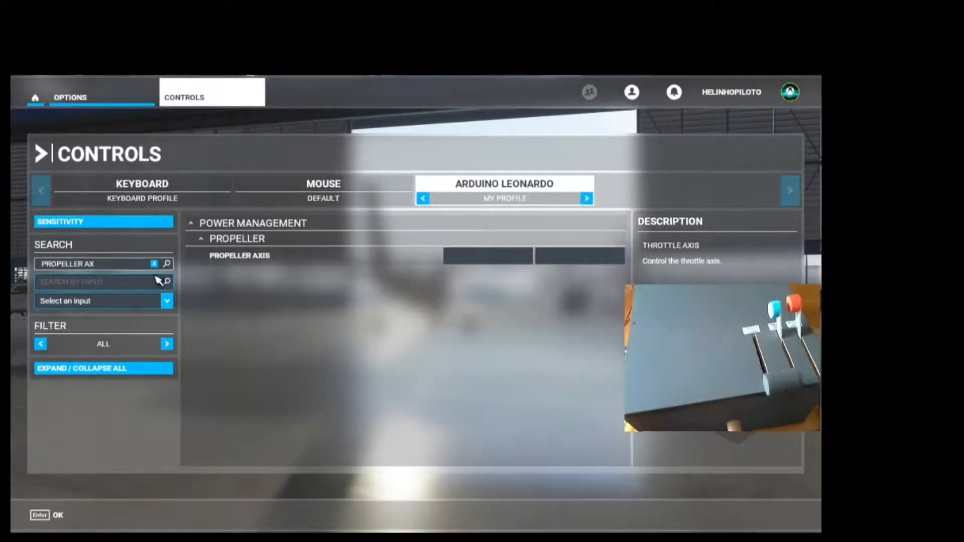
pyautogui.click(487, 255)
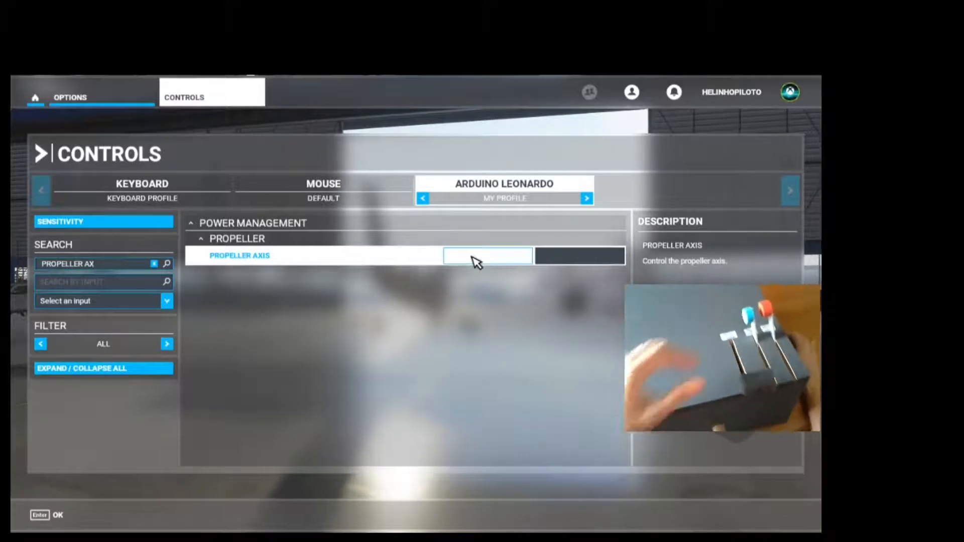
pyautogui.click(487, 256)
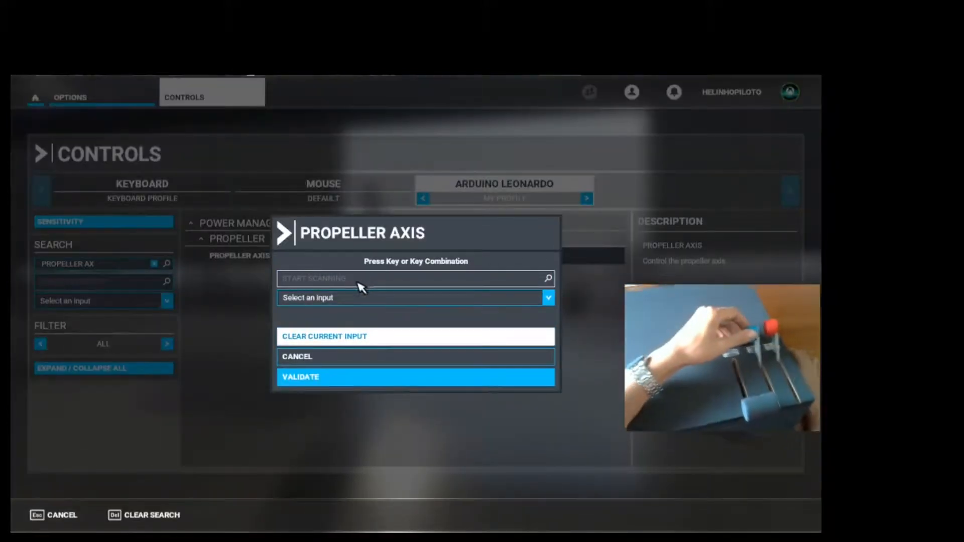
pyautogui.click(416, 279)
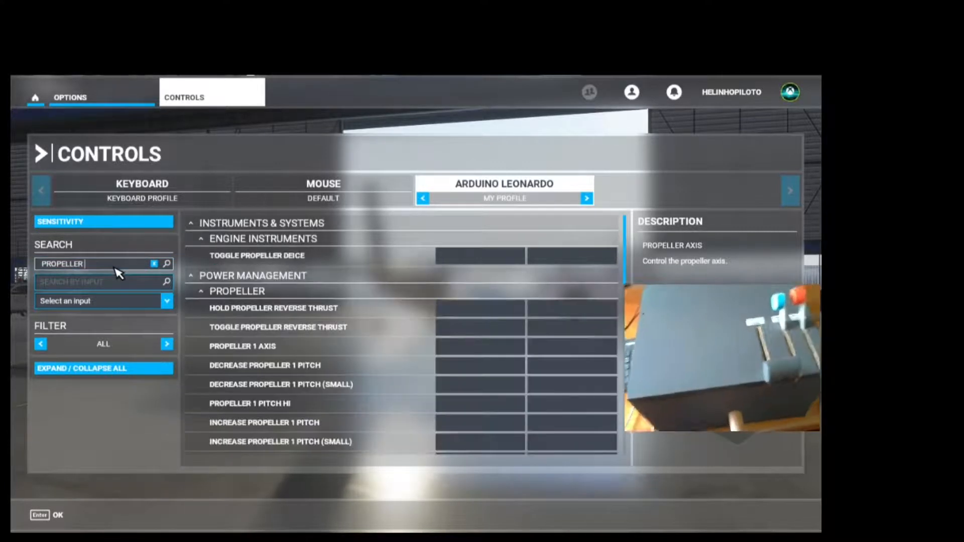
pyautogui.click(154, 264)
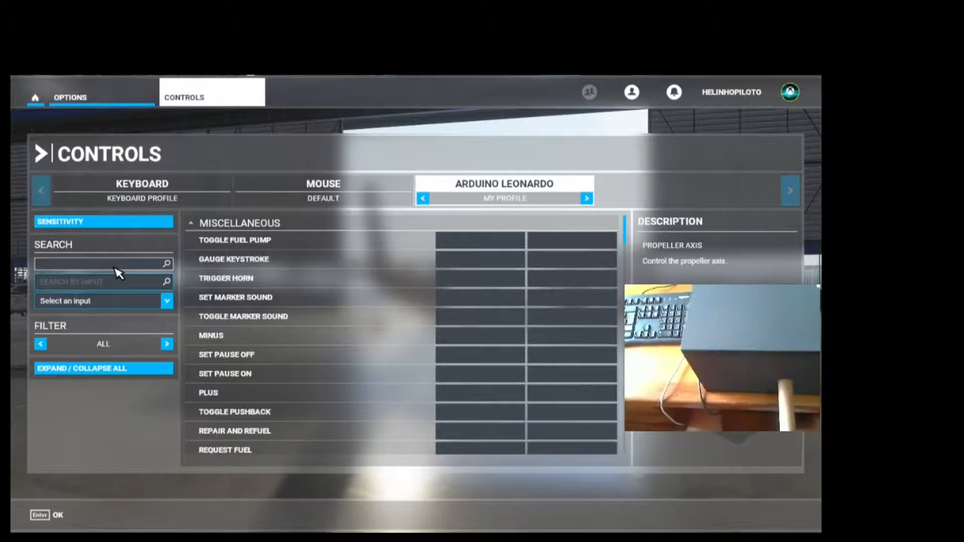
# - Bind Joystick R-Axis X to Mixture Axis (0 to 100%) and Apply & Save the profile
pyautogui.write('MIXT')
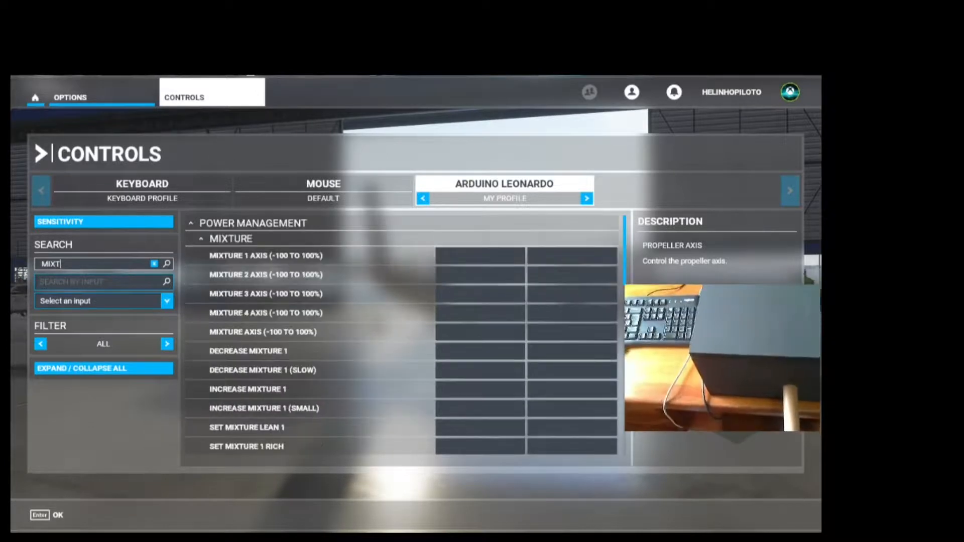
pyautogui.click(266, 274)
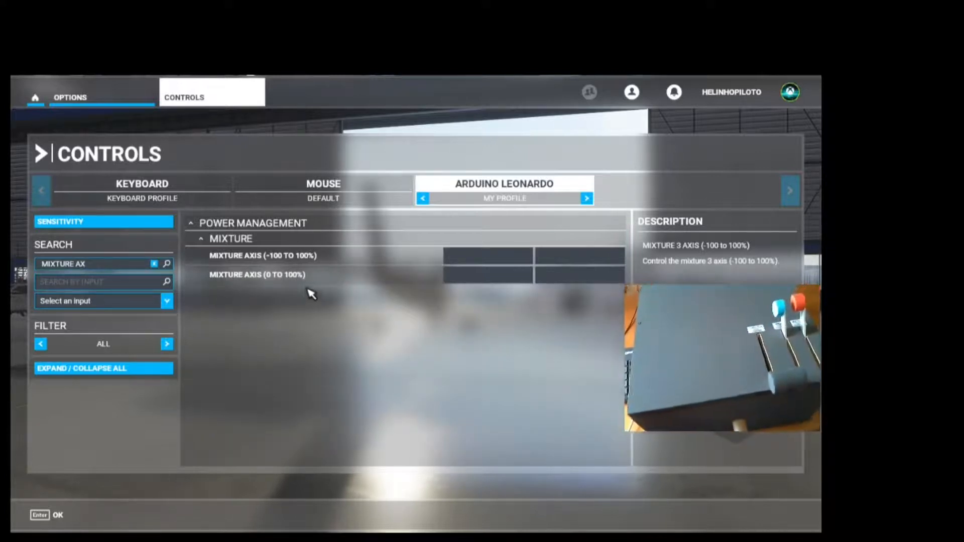
pyautogui.click(258, 256)
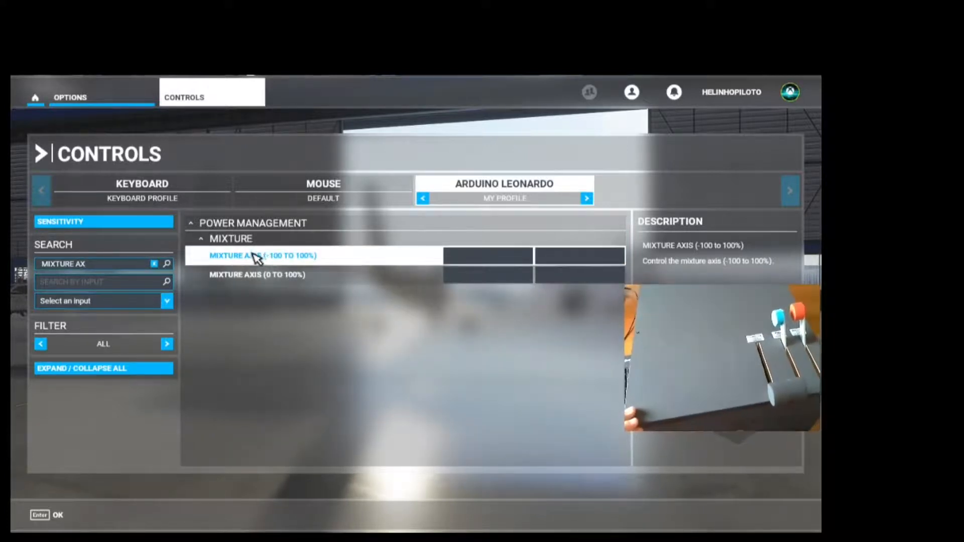
pyautogui.click(258, 274)
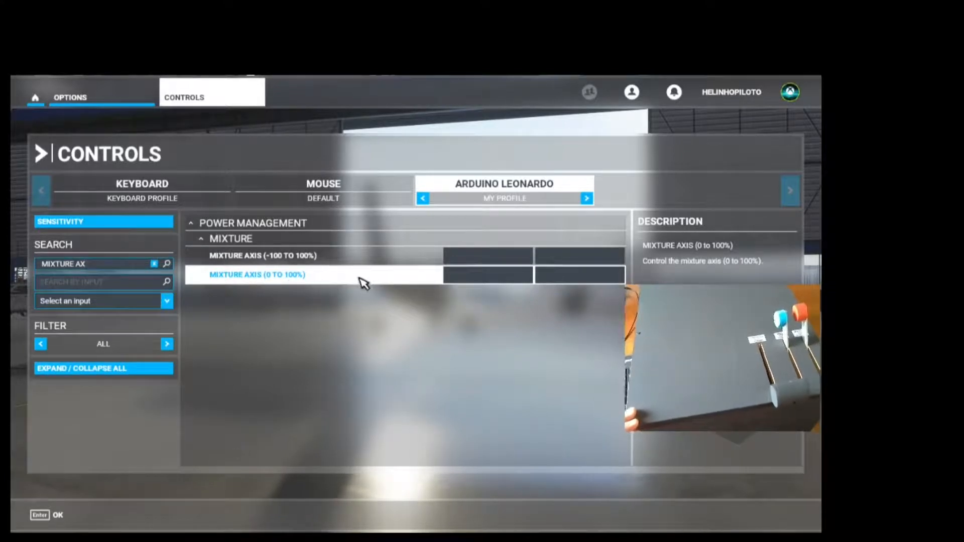
pyautogui.click(258, 274)
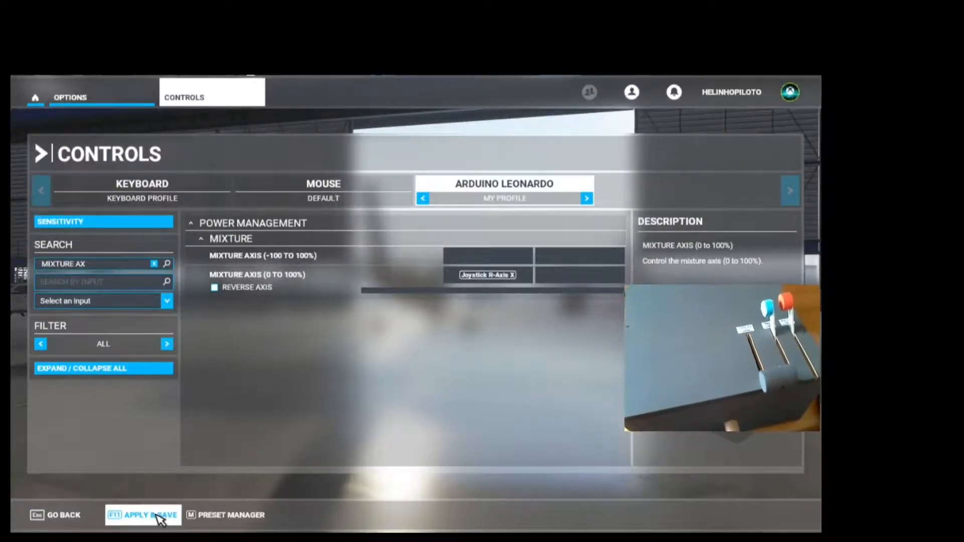
pyautogui.click(143, 515)
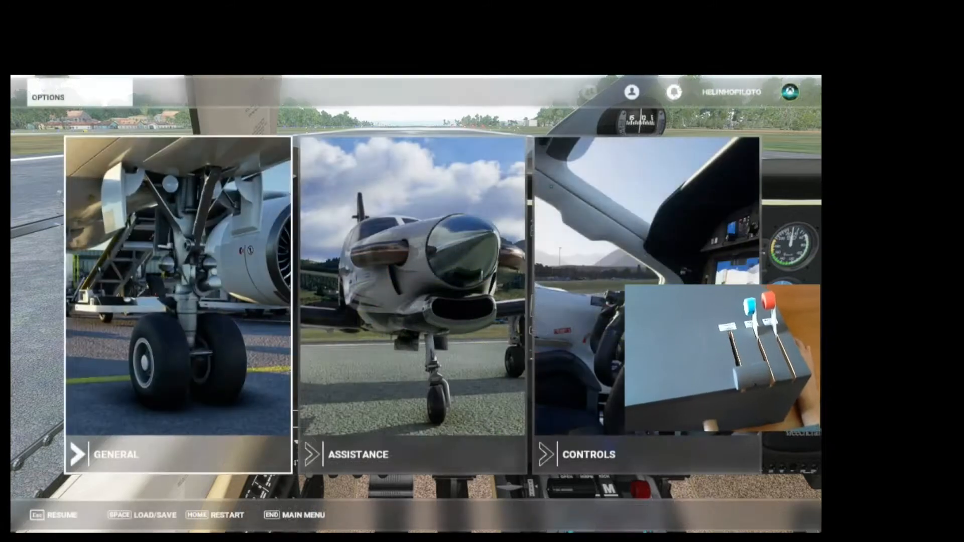
# - Reopen the Arduino Leonardo controls with the filter set to Assigned
pyautogui.click(49, 97)
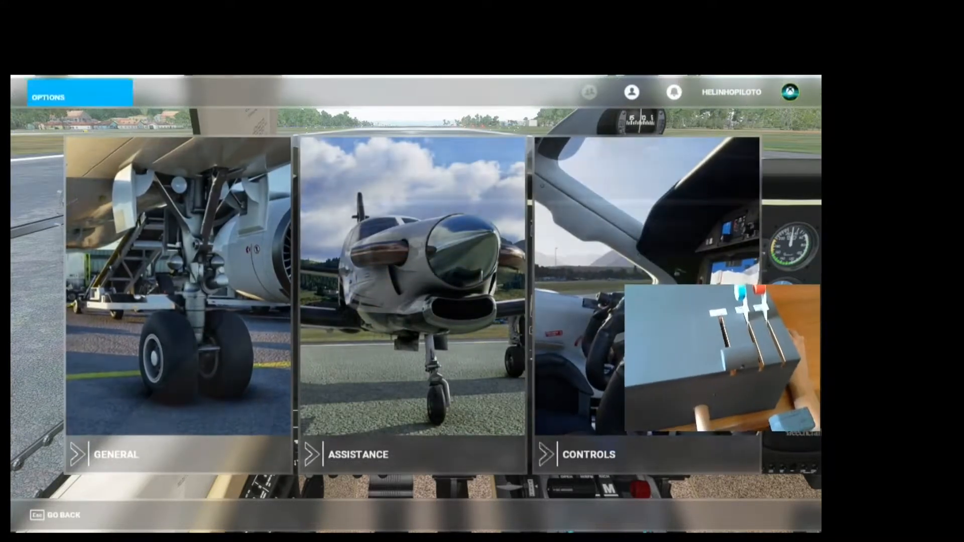
pyautogui.click(587, 455)
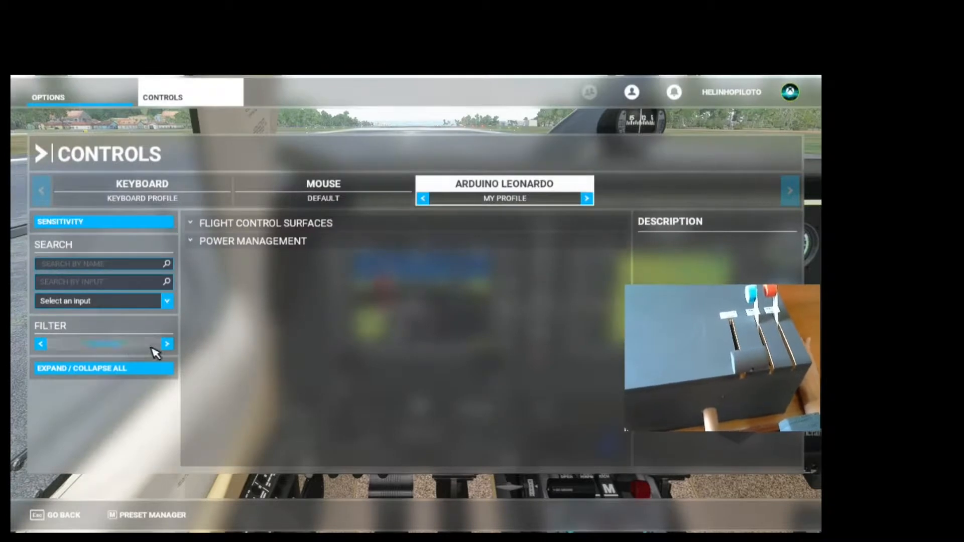
pyautogui.click(41, 344)
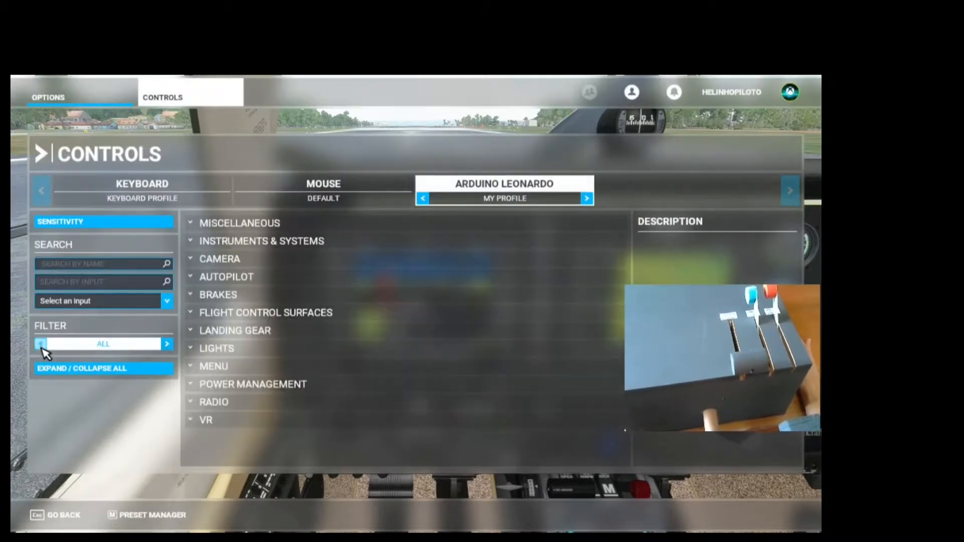
pyautogui.click(40, 343)
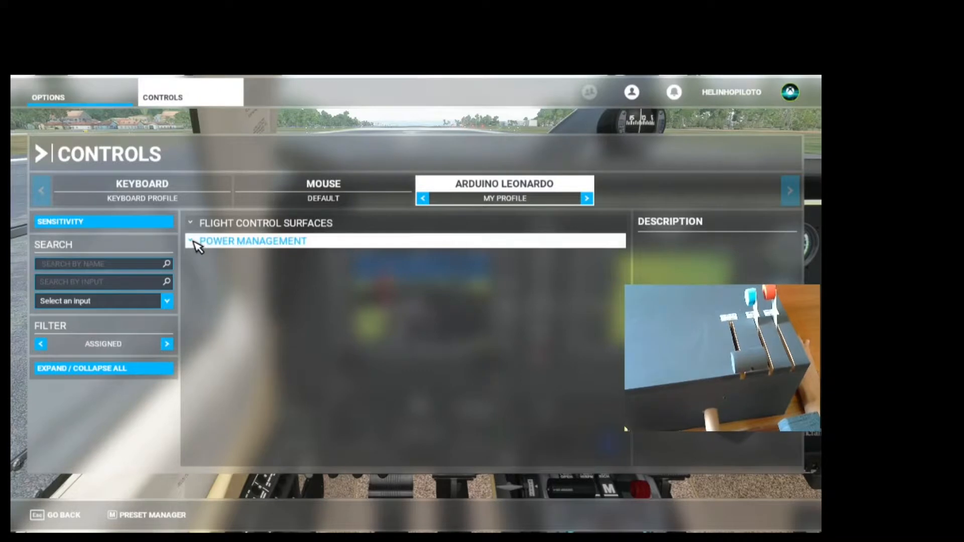
# - Under Power Management > Mixture, enable Reverse Axis on Mixture Axis (0 to 100%)
pyautogui.click(252, 241)
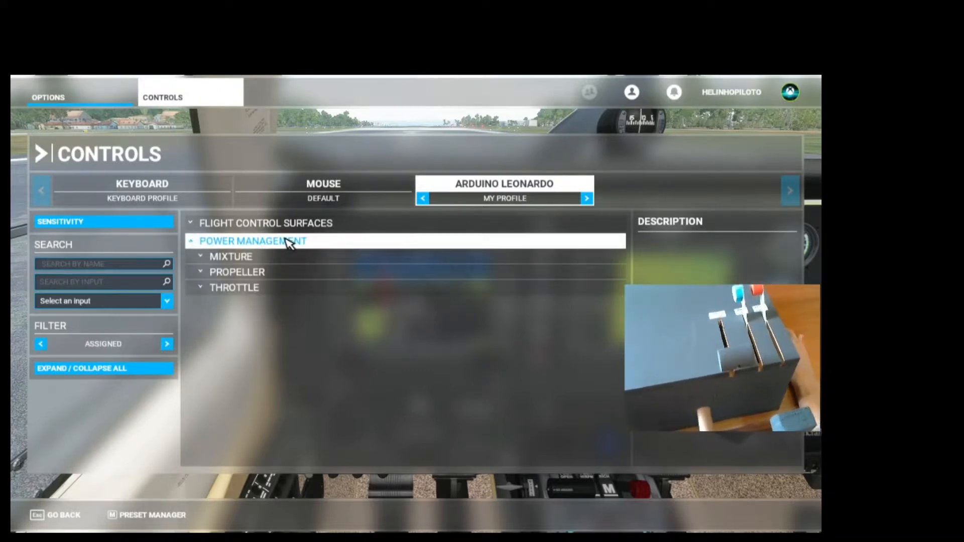
pyautogui.click(253, 241)
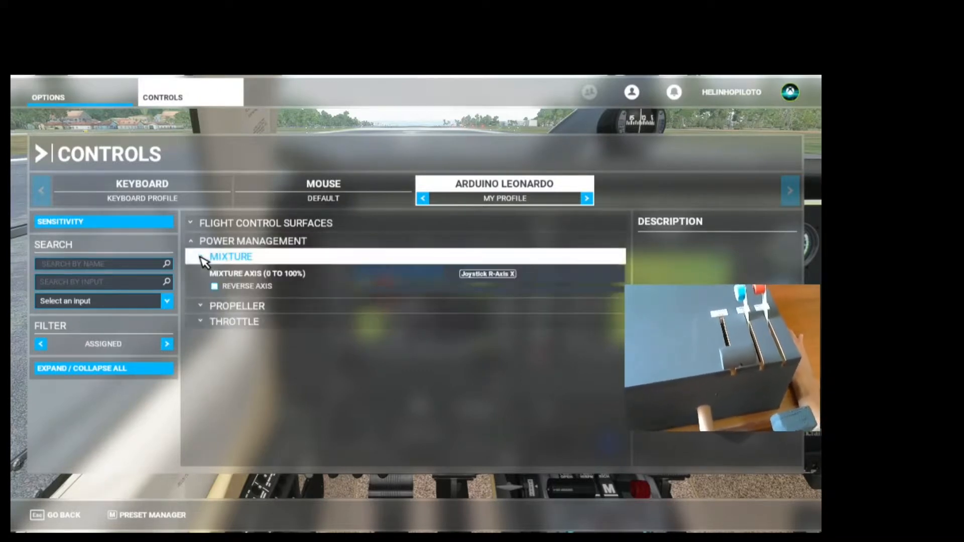
pyautogui.click(257, 274)
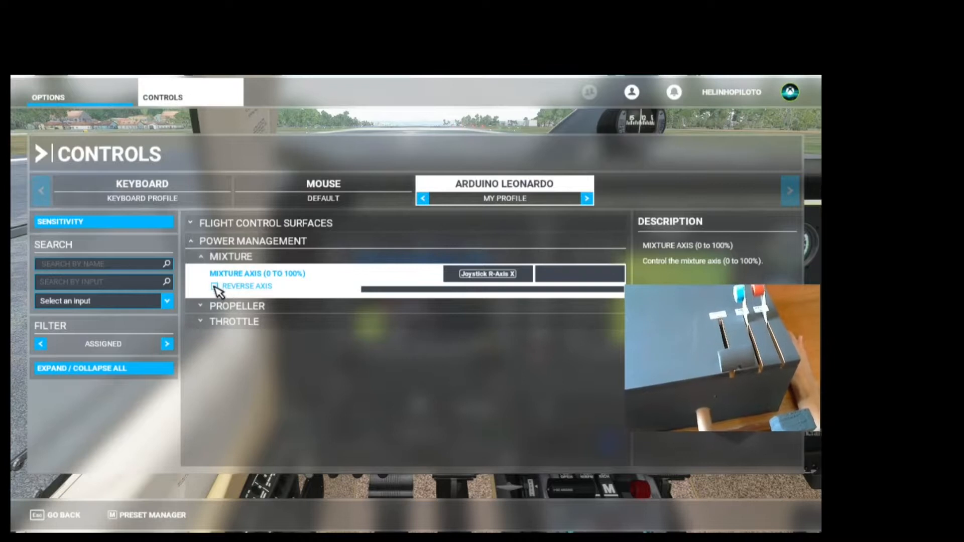
pyautogui.click(214, 286)
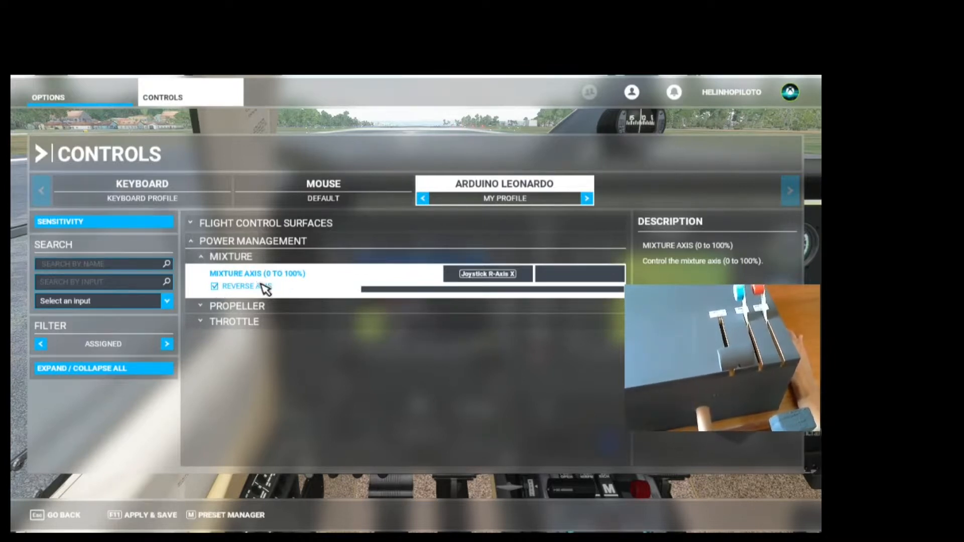